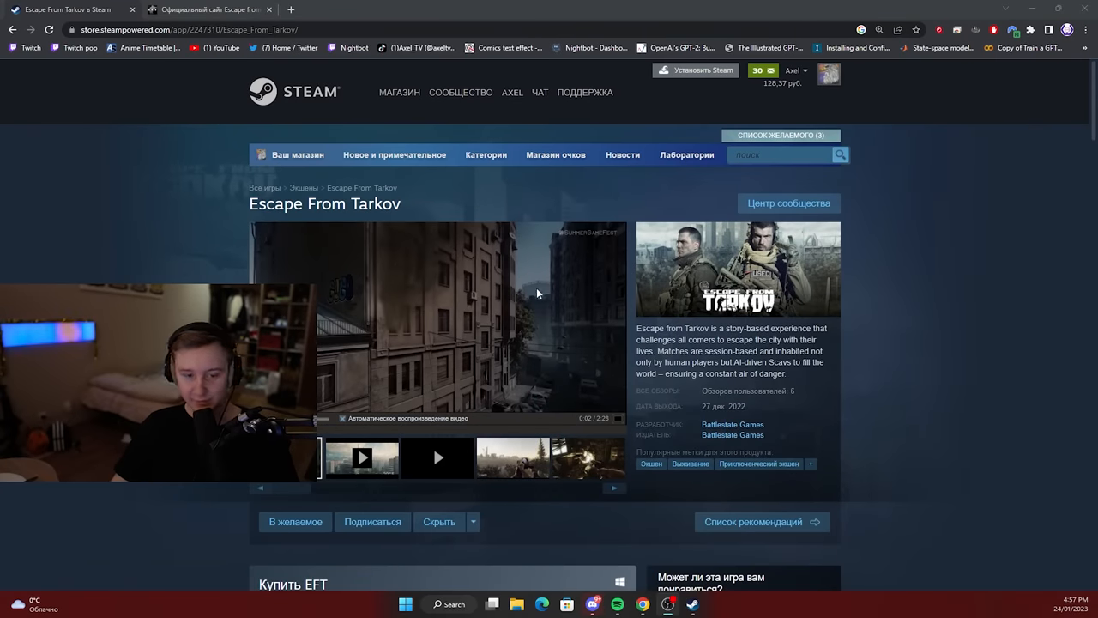
Open the Battlestate Games developer catalogue in a new tab.
scroll(down, 3)
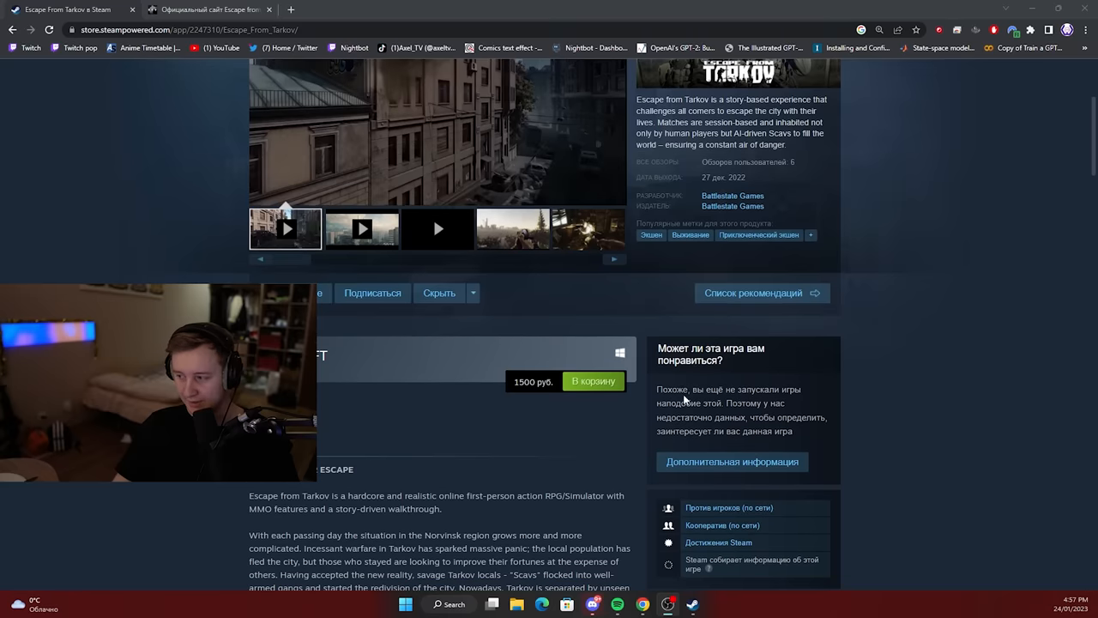
scroll(down, 3)
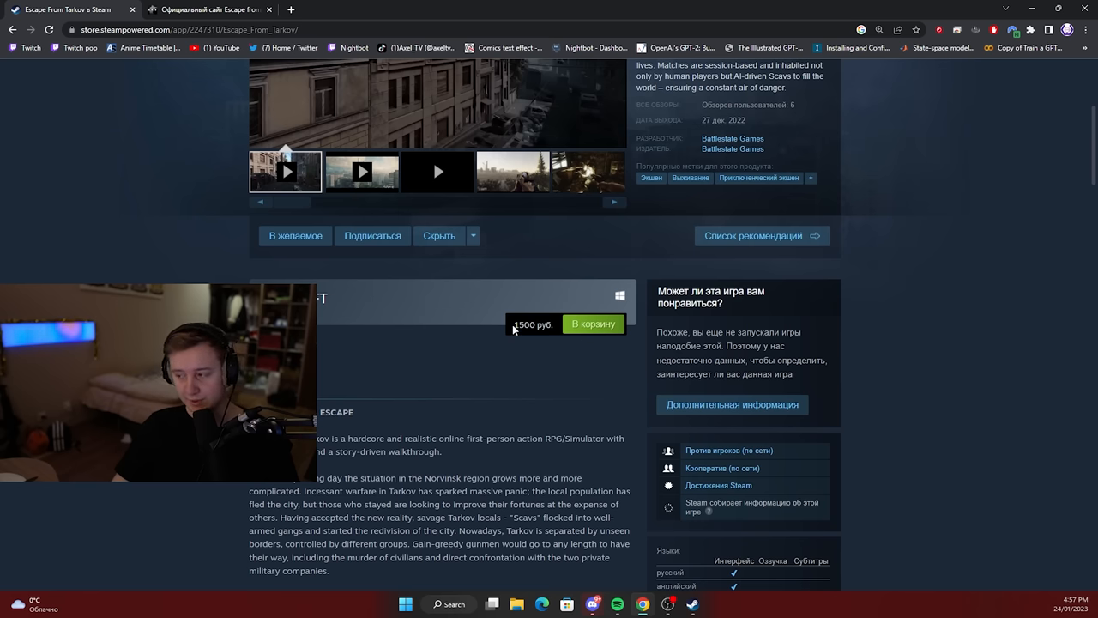
mouse_move(514, 376)
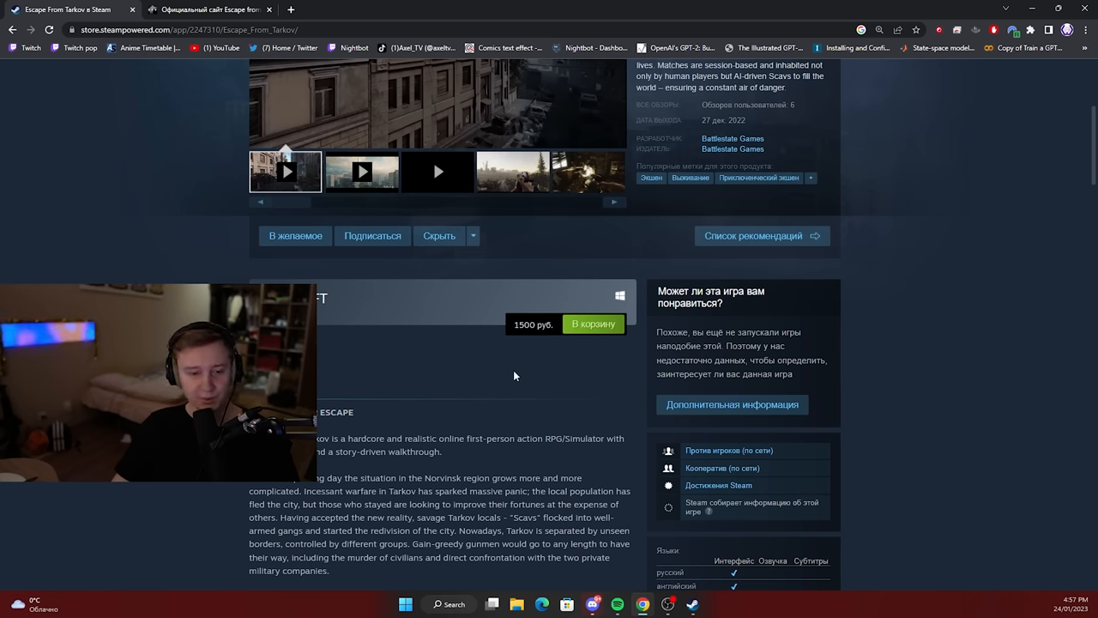
scroll(down, 3)
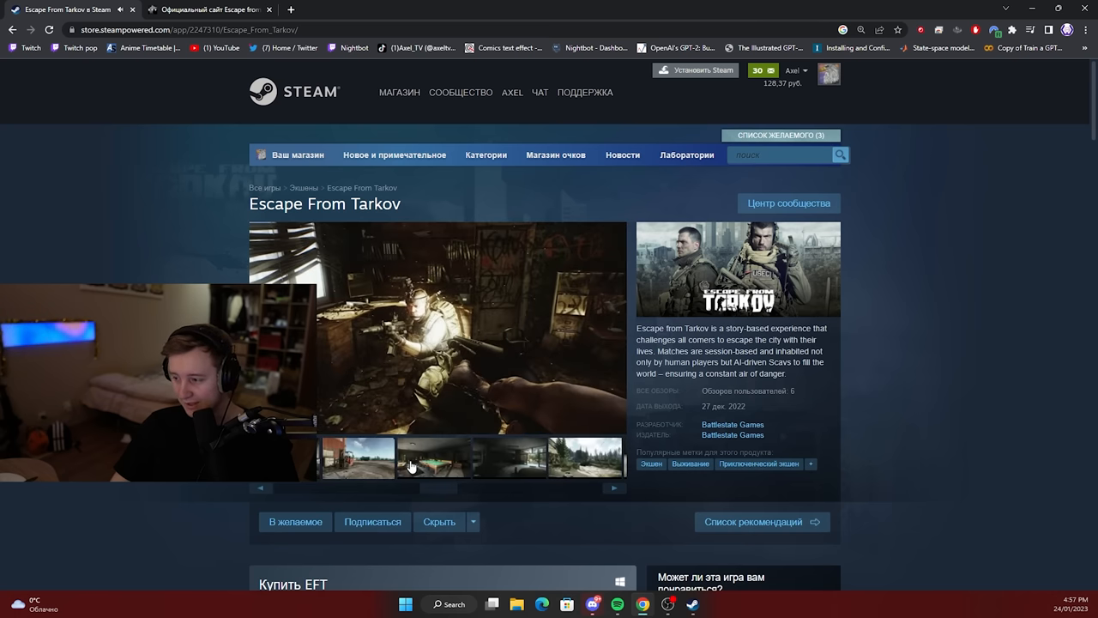
scroll(down, 3)
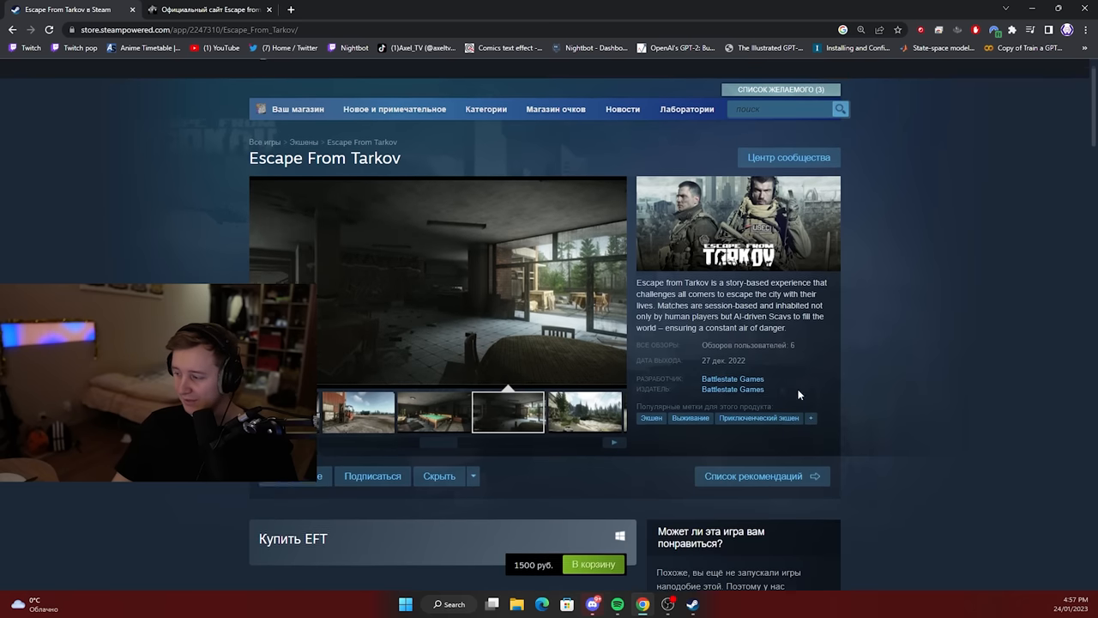
right_click(732, 388)
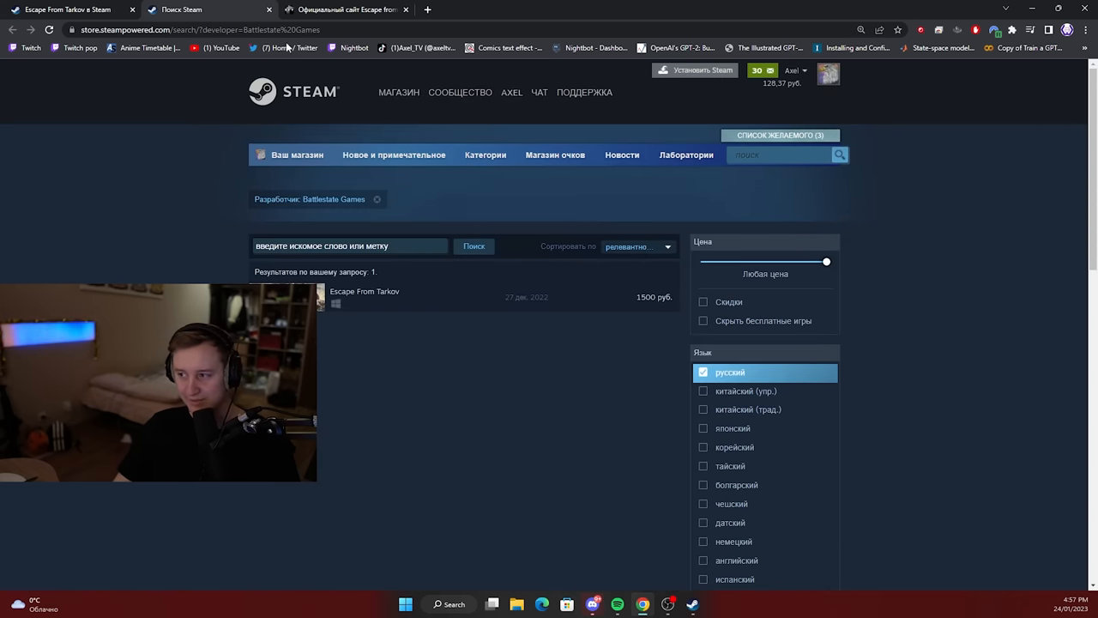
Follow the game's escapefromtarkov.com website link past the leaving-Steam notice.
click(363, 291)
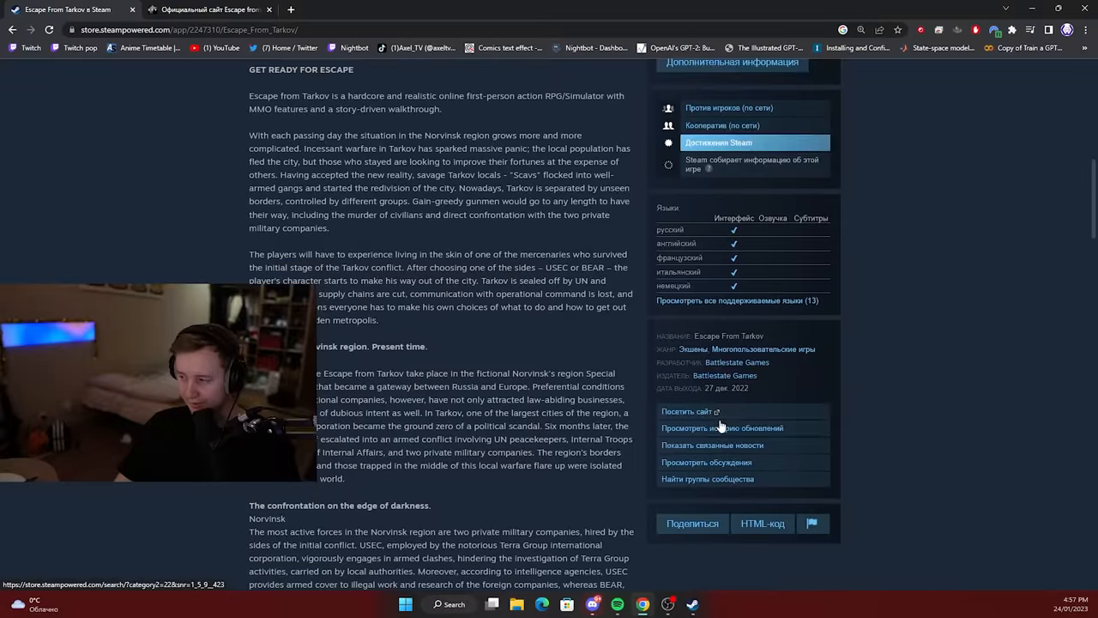
scroll(down, 3)
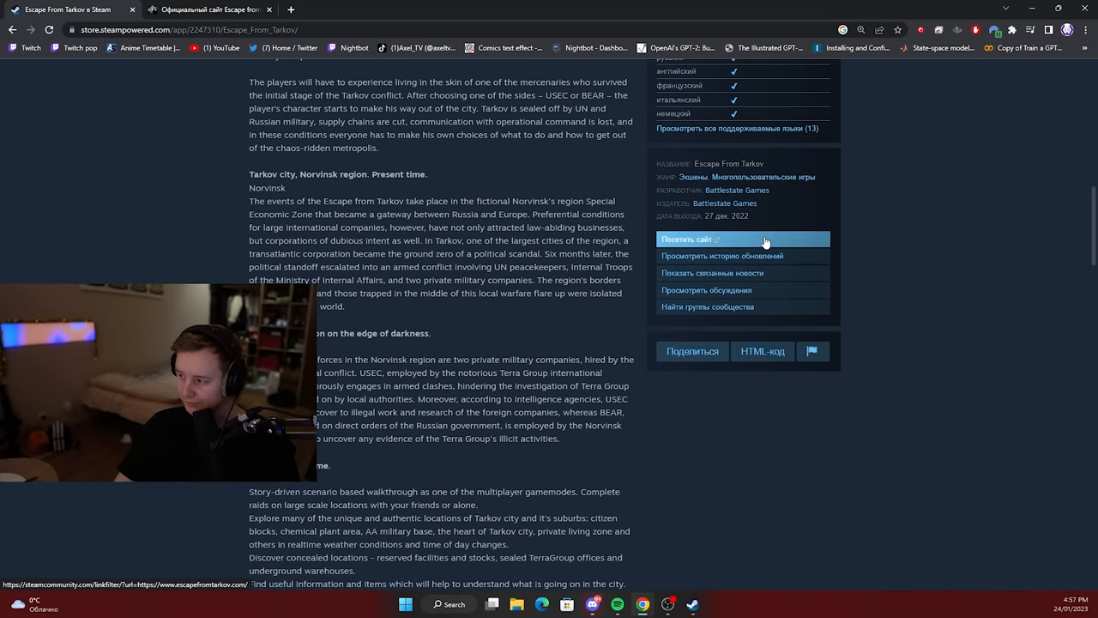
mouse_move(742, 306)
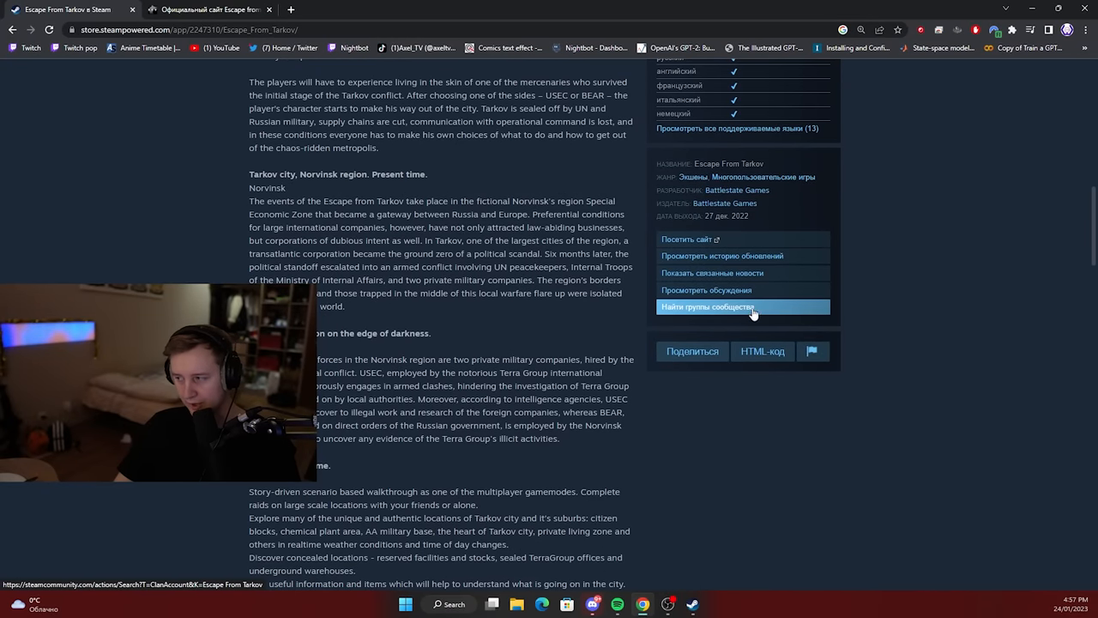
mouse_move(699, 290)
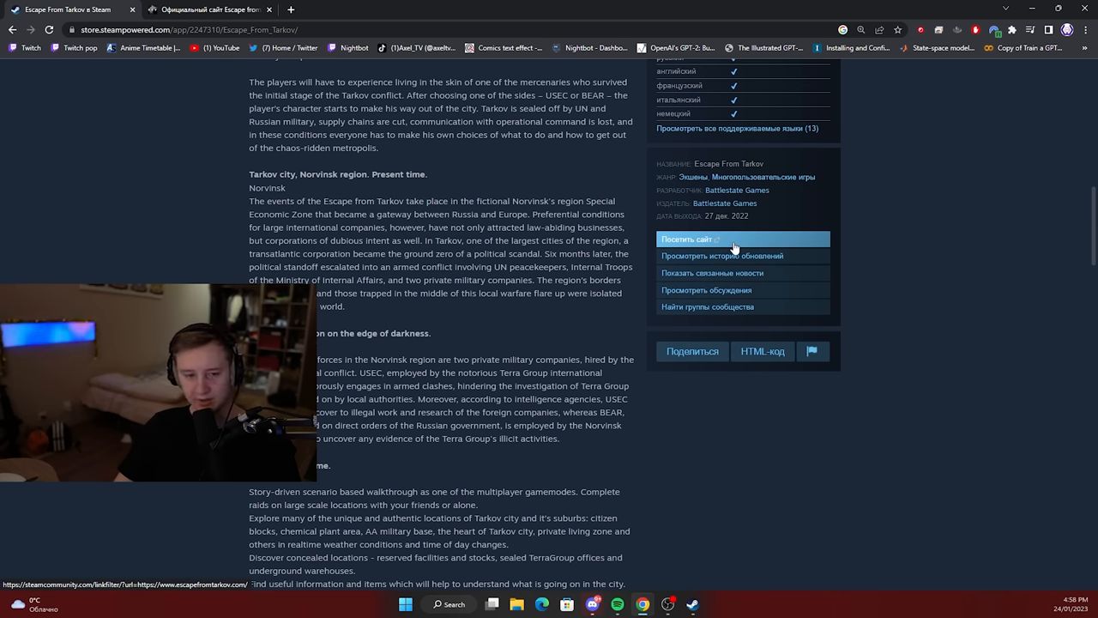
click(691, 239)
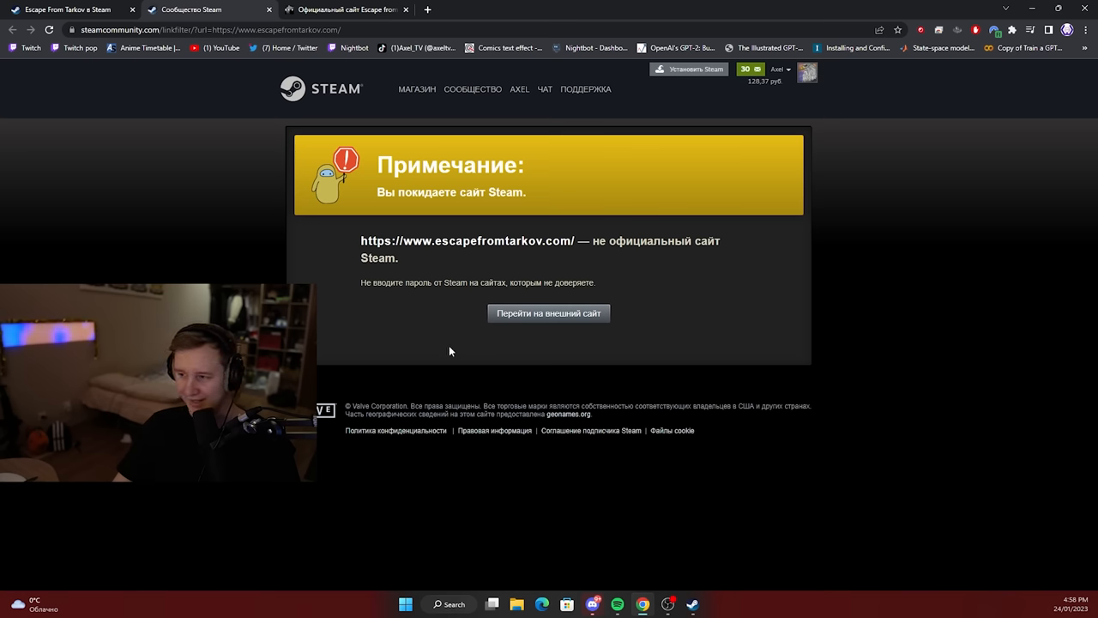
click(549, 312)
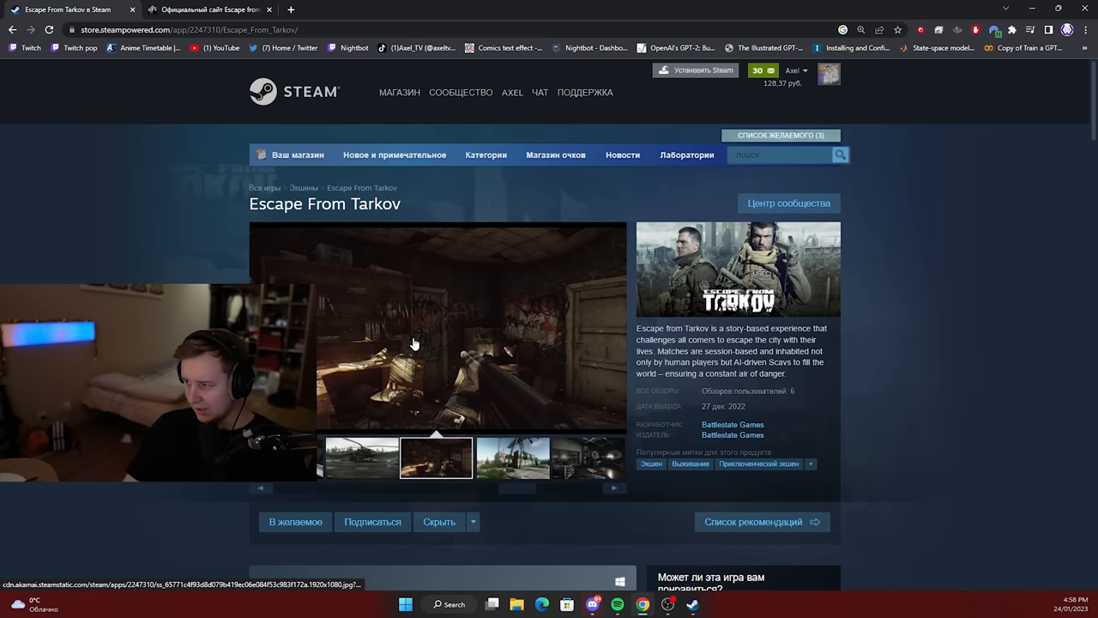
Read the negative 'scam' review under Обзоры покупателей and open the full reviews hub.
scroll(down, 3)
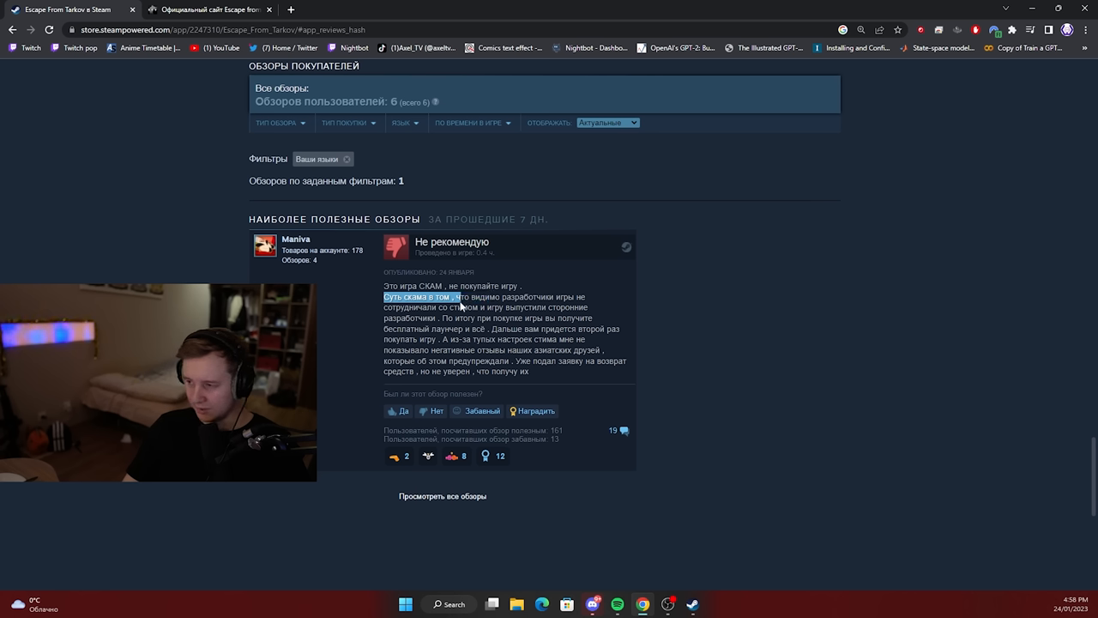
click(461, 307)
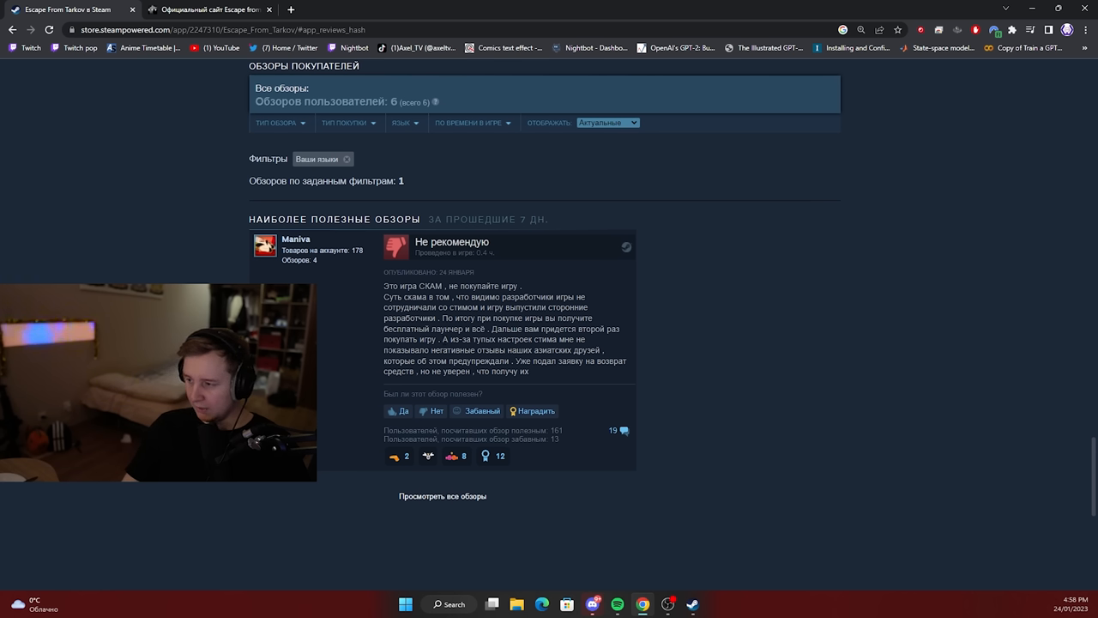
drag(385, 350, 482, 350)
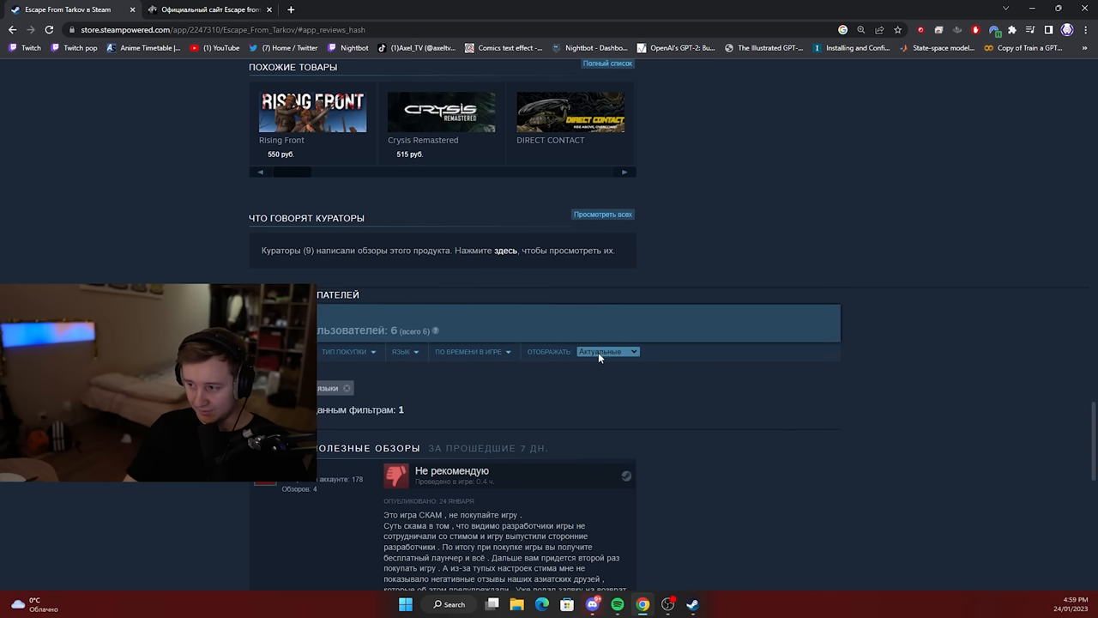
mouse_move(560, 410)
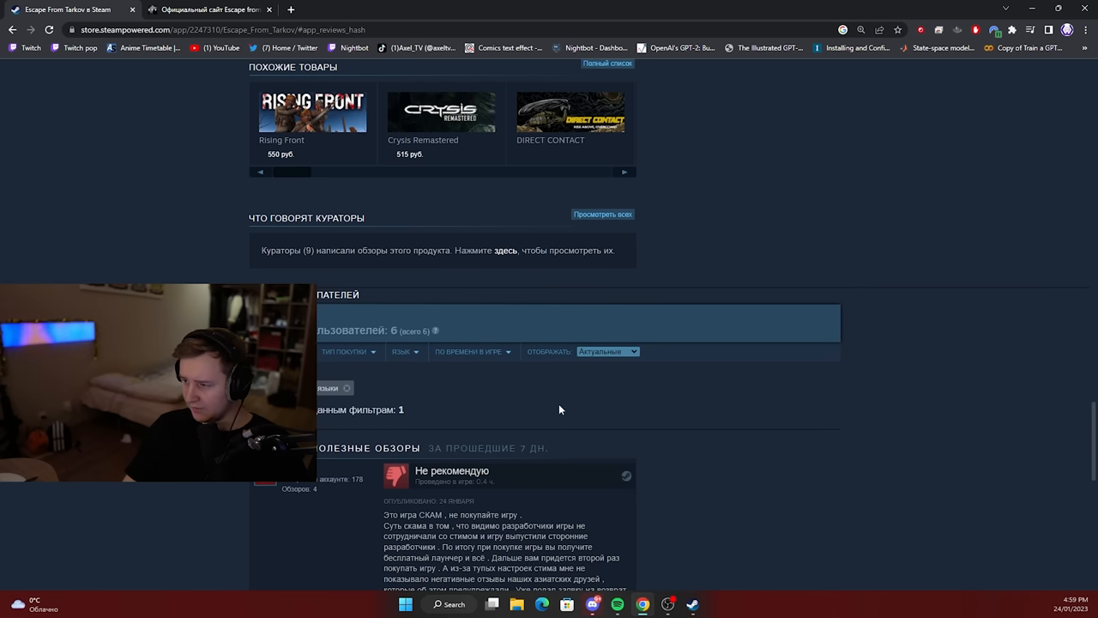
scroll(down, 3)
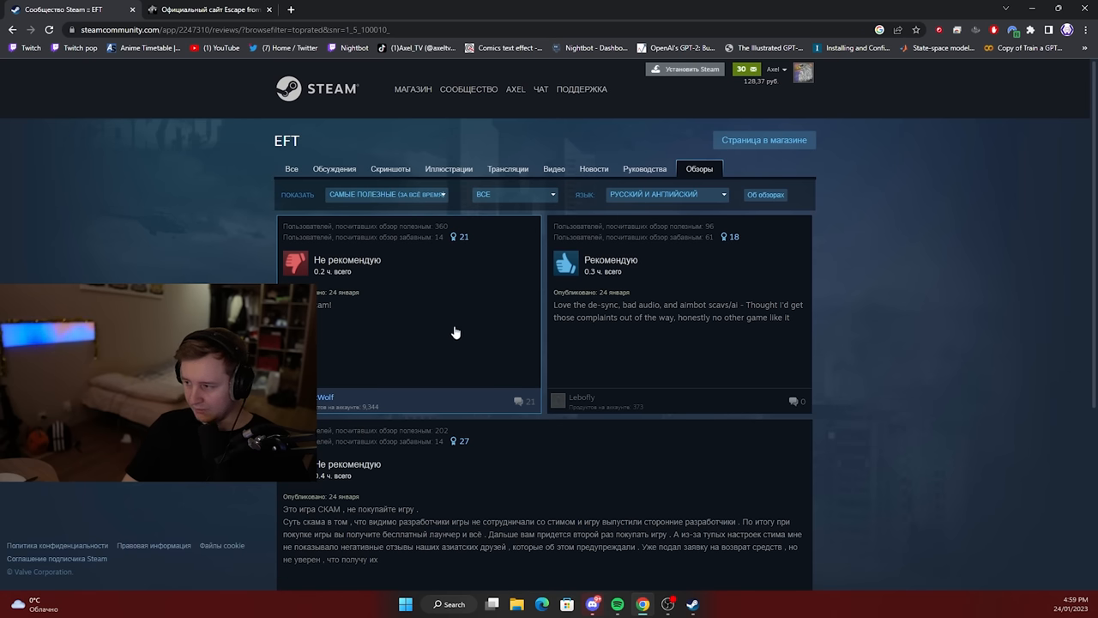
mouse_move(695, 319)
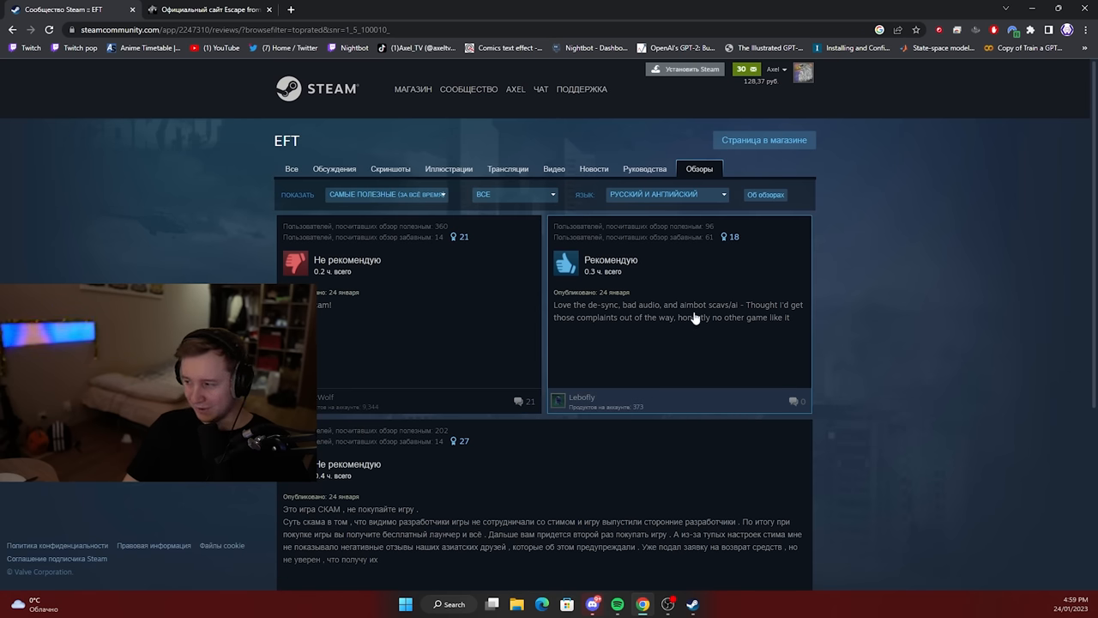
mouse_move(596, 252)
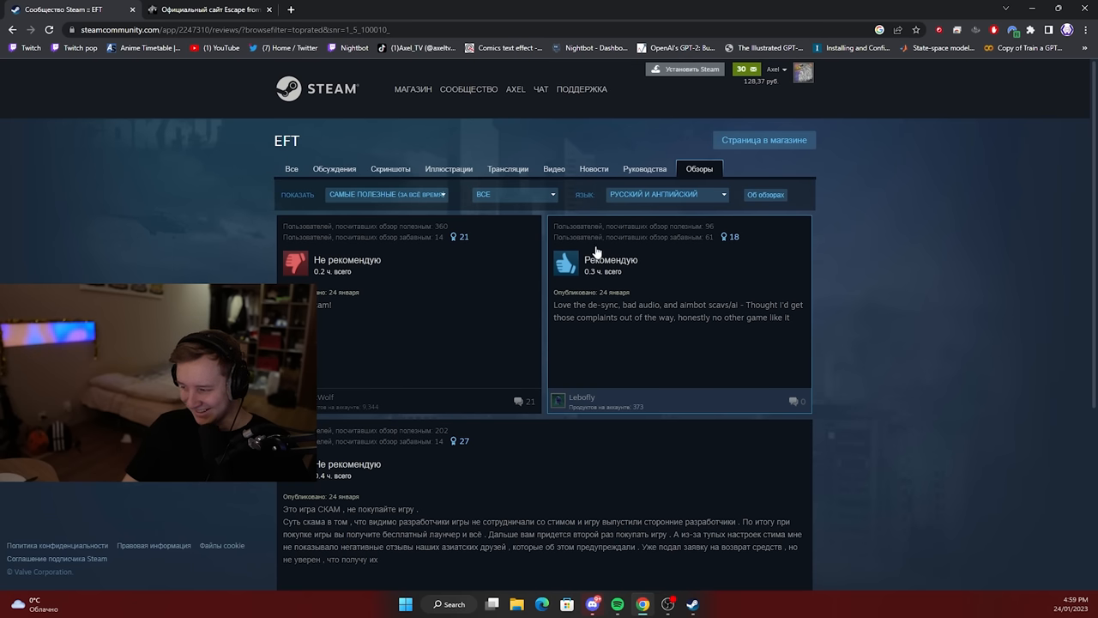
Set the review language filter to ВСЕ ЯЗЫКИ and browse the multilingual scam warnings.
scroll(down, 3)
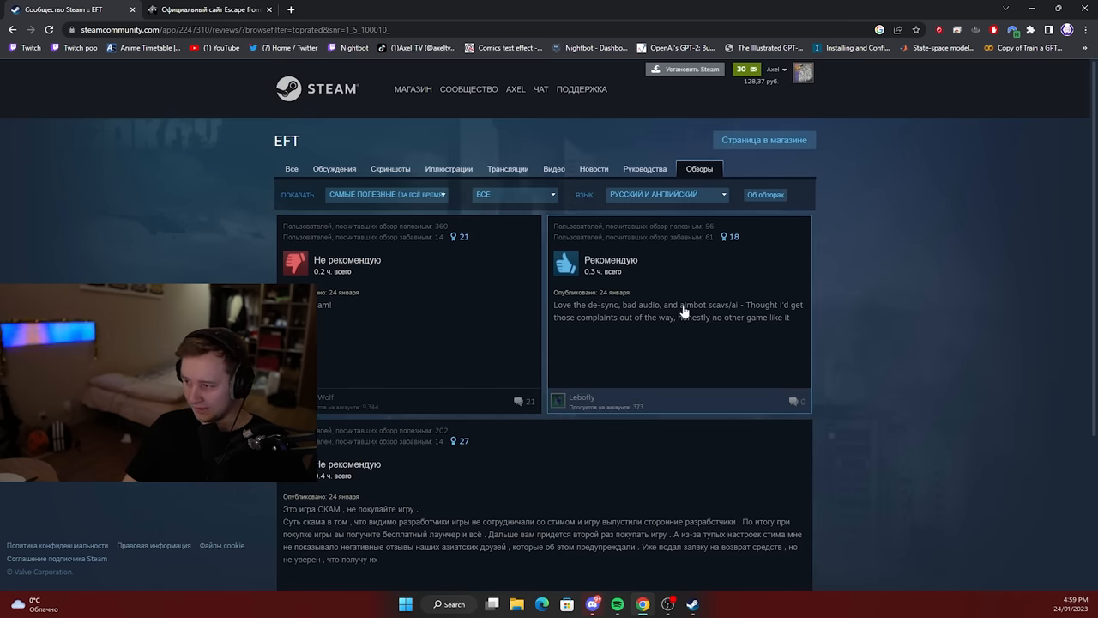
mouse_move(457, 223)
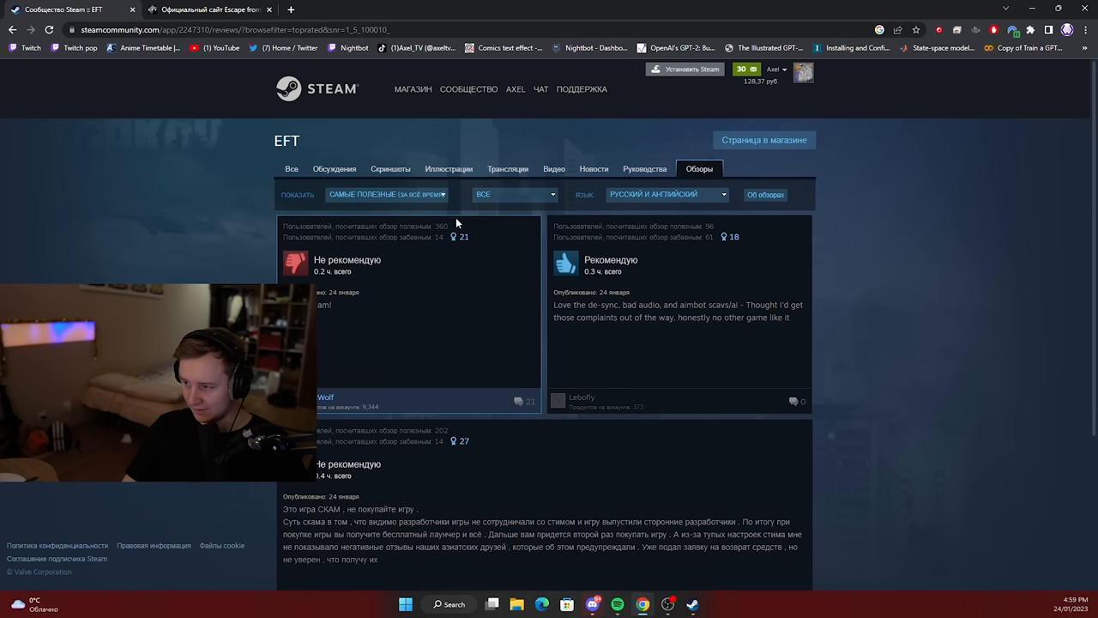
click(386, 194)
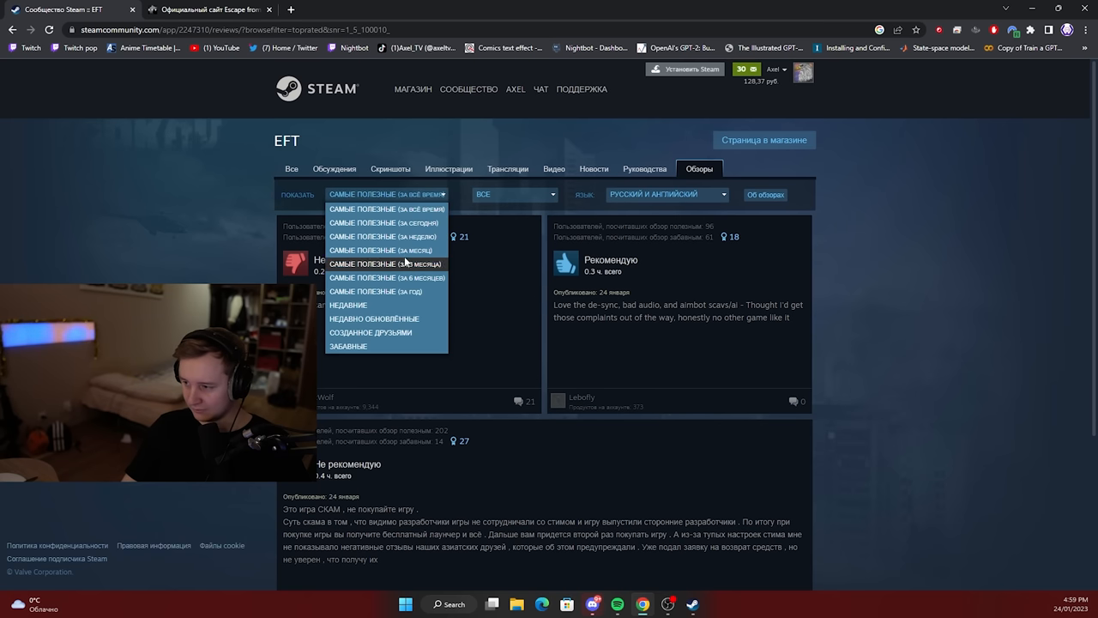
click(665, 194)
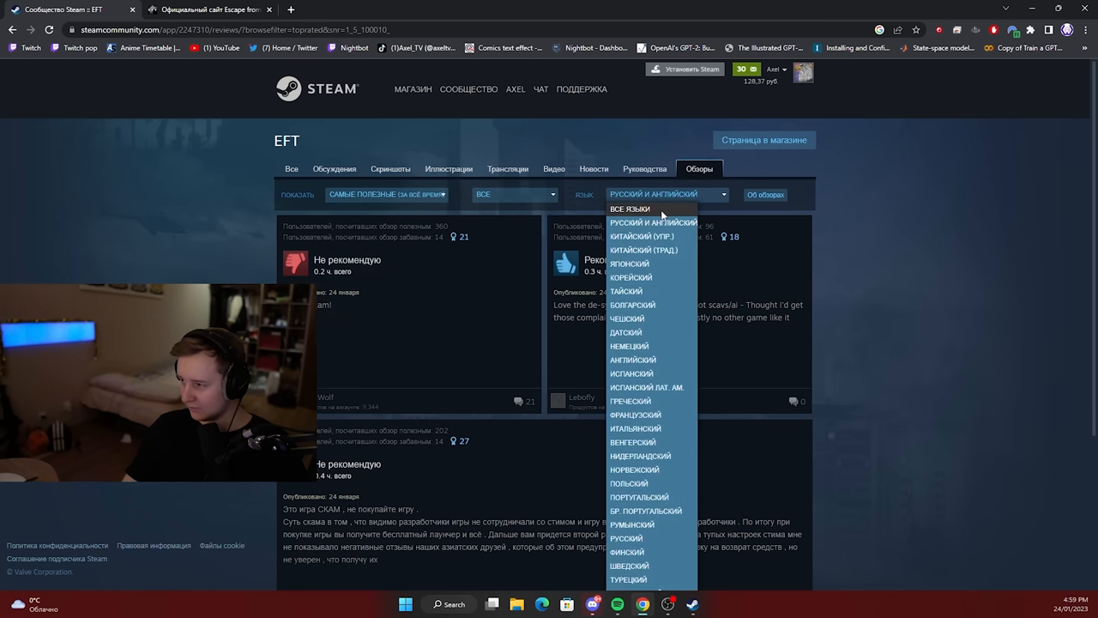
click(631, 209)
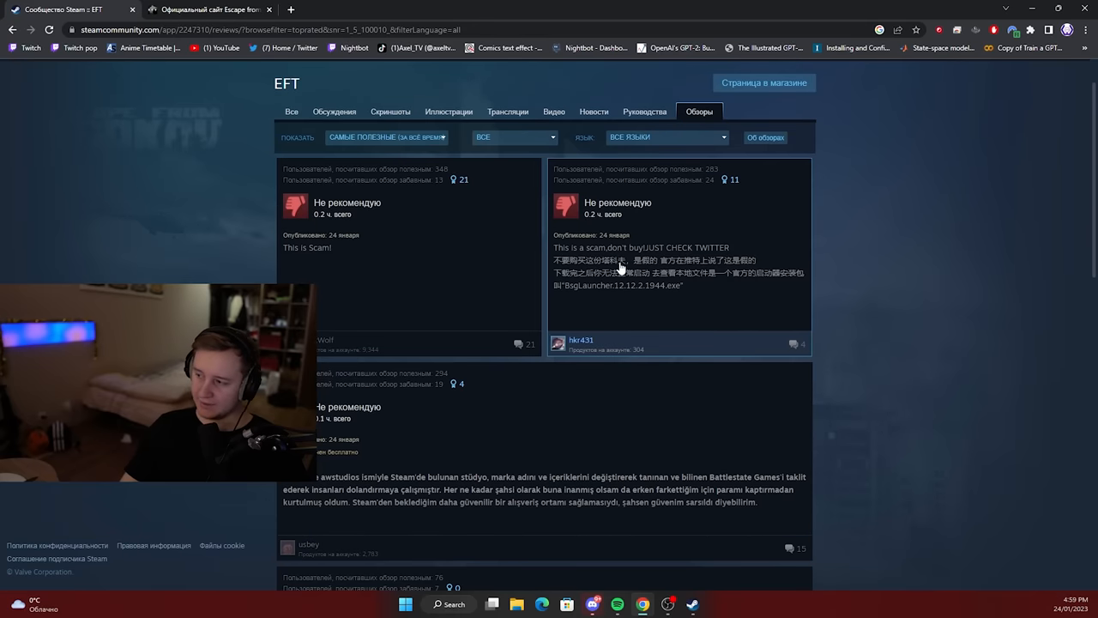
scroll(down, 3)
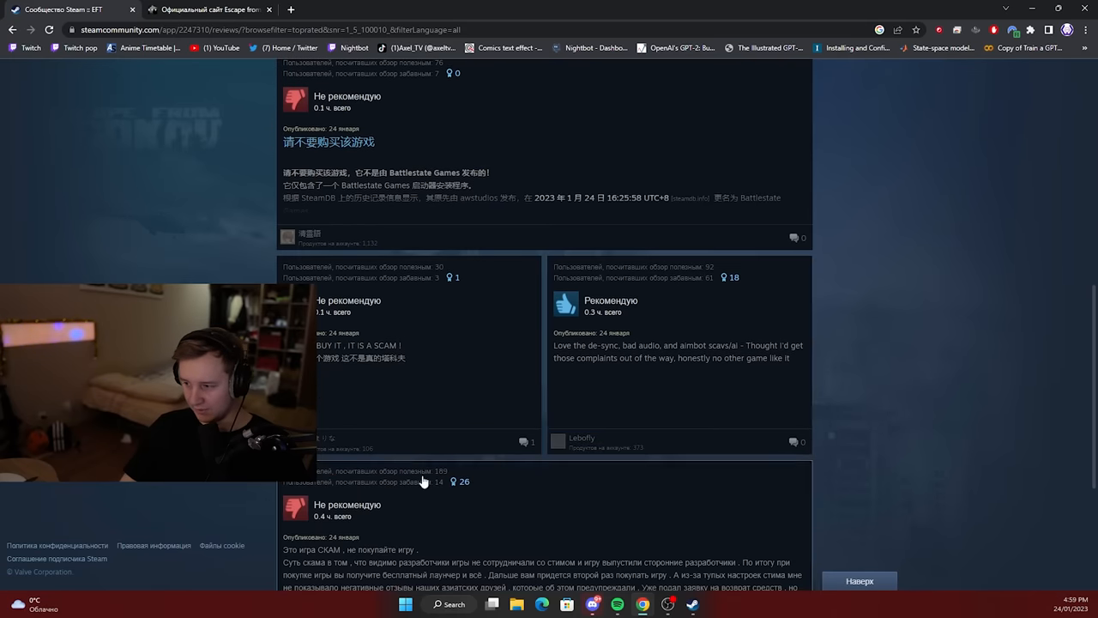
mouse_move(408, 354)
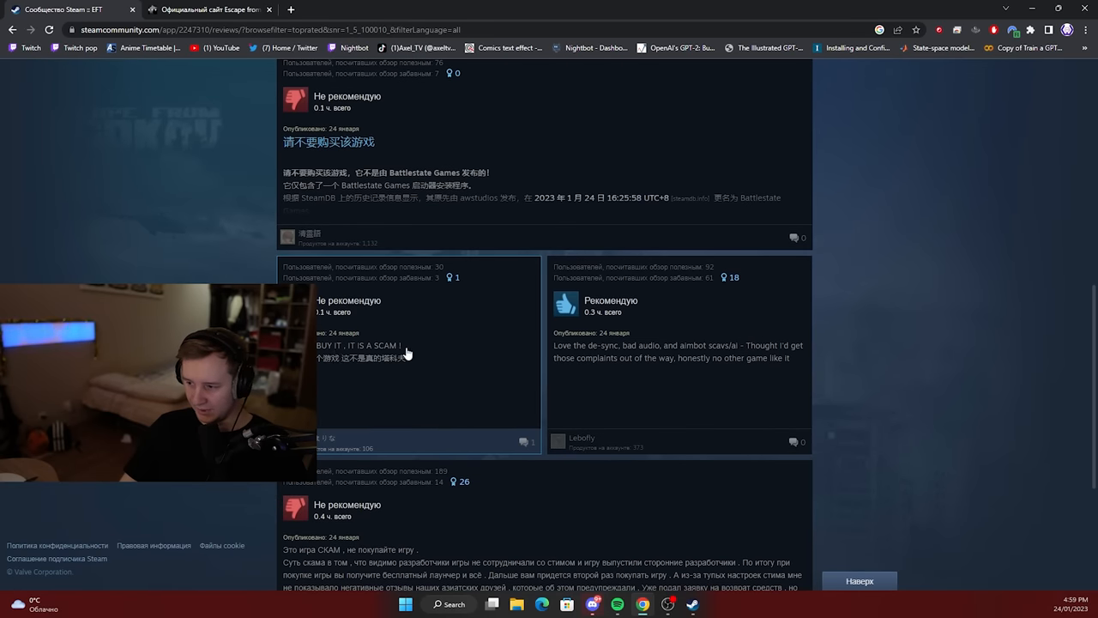
scroll(down, 3)
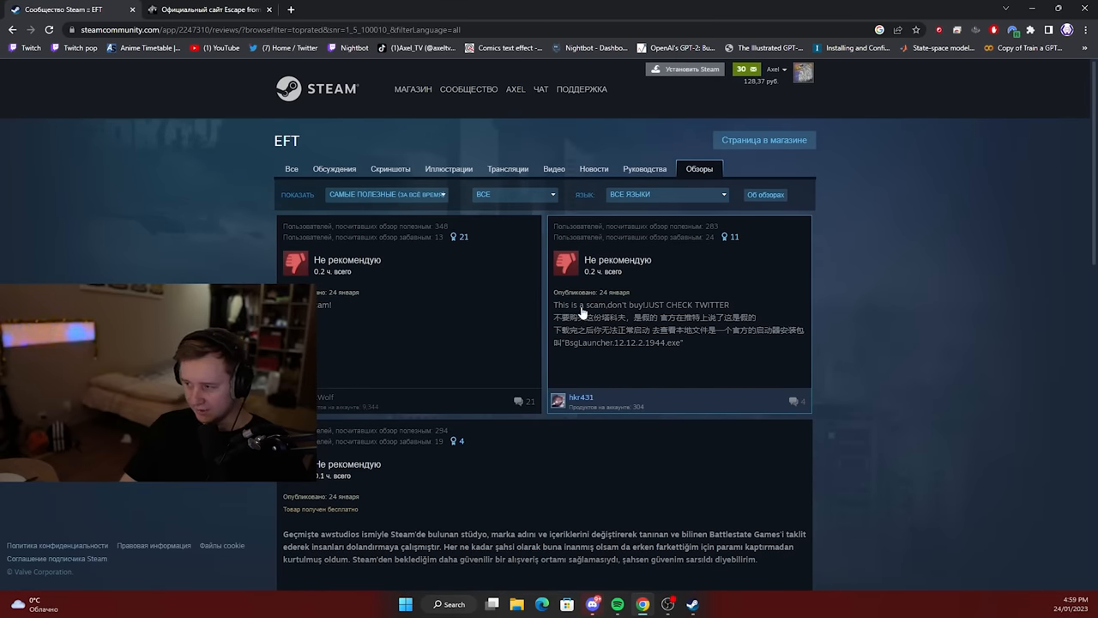
mouse_move(360, 354)
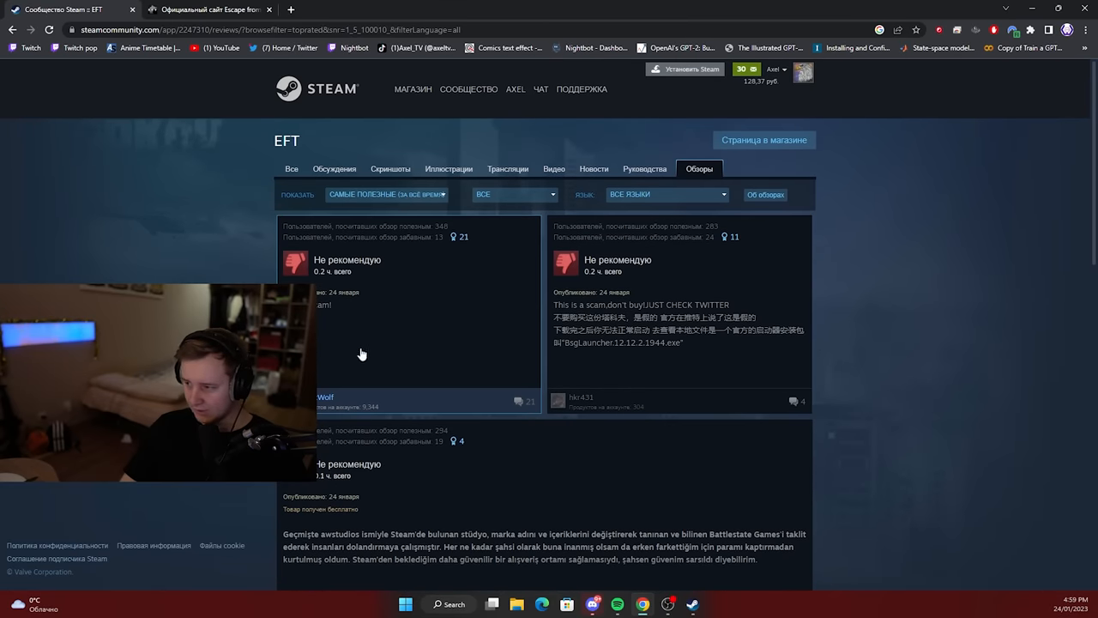
scroll(down, 3)
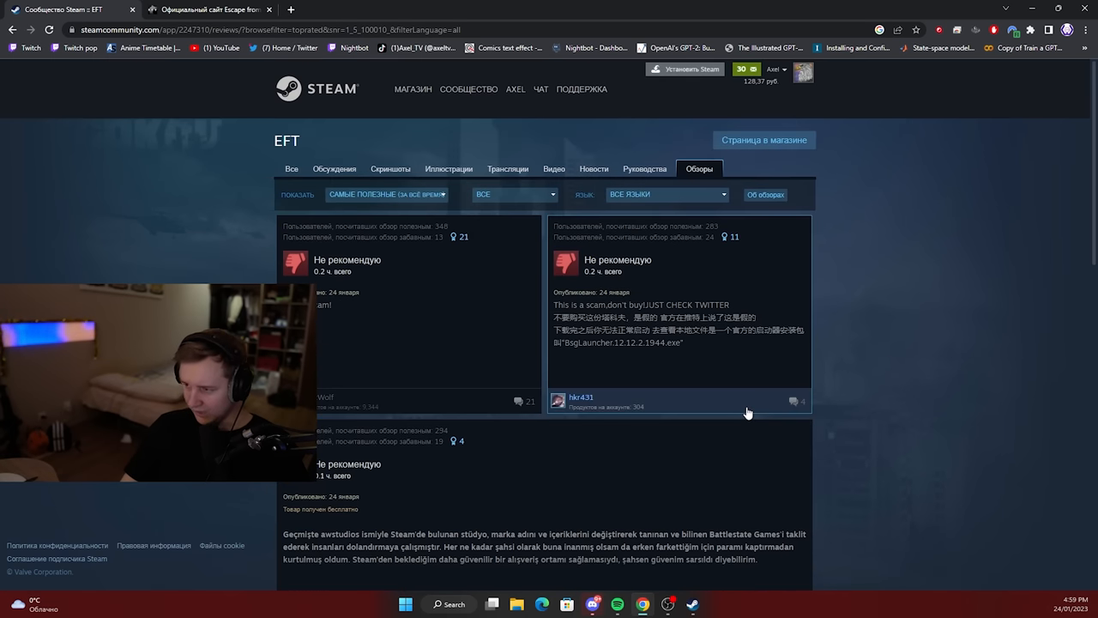
mouse_move(663, 462)
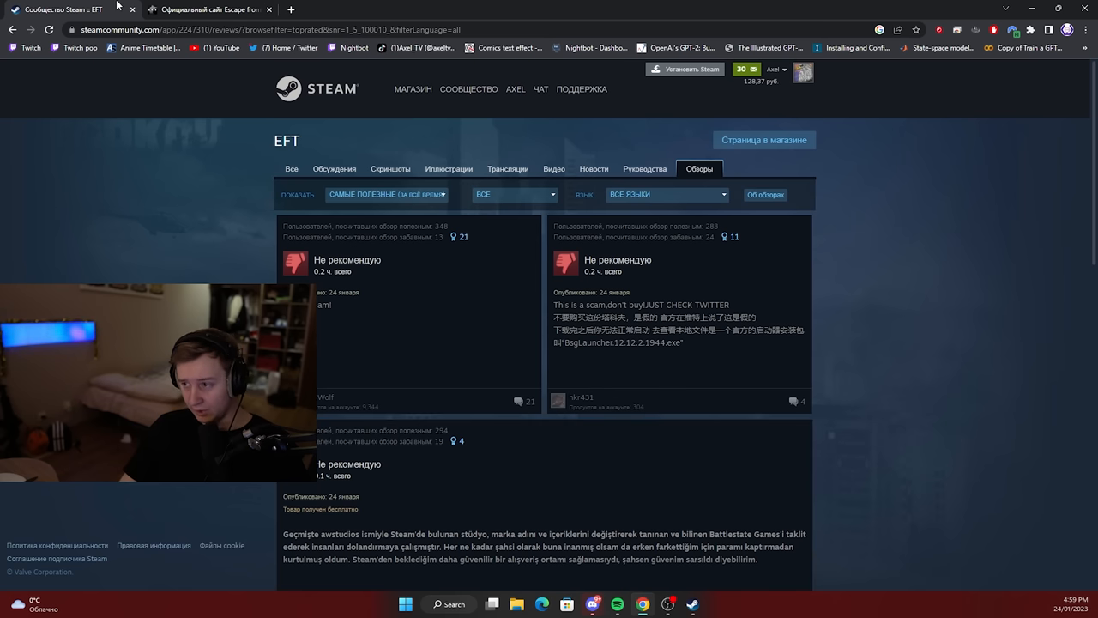
View the official site's preorder home page in the second tab, then return to Steam.
click(210, 10)
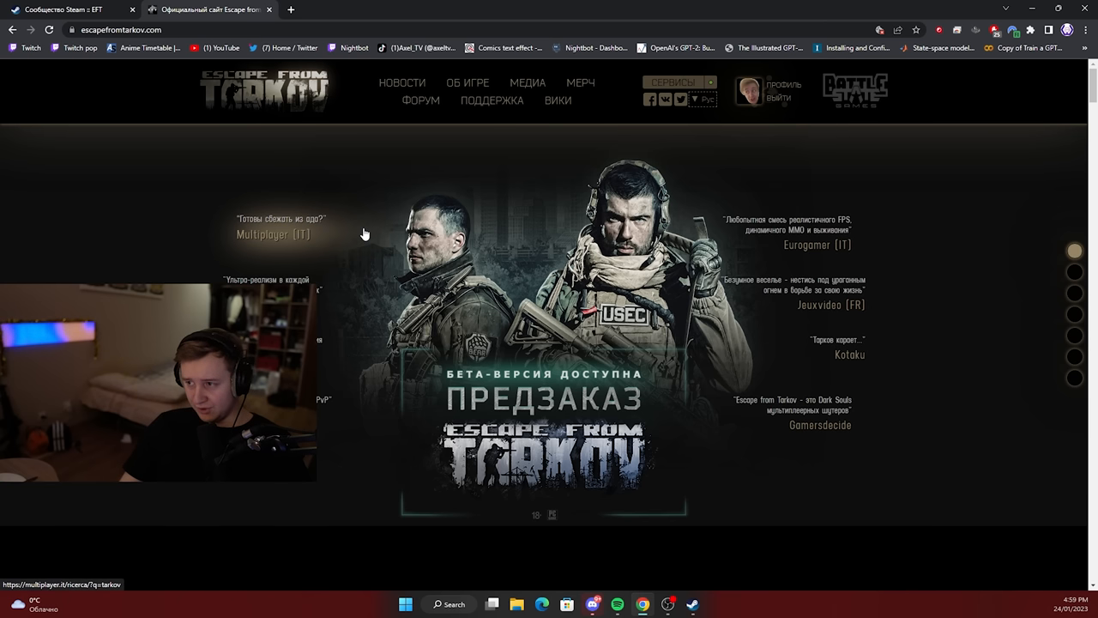
mouse_move(378, 230)
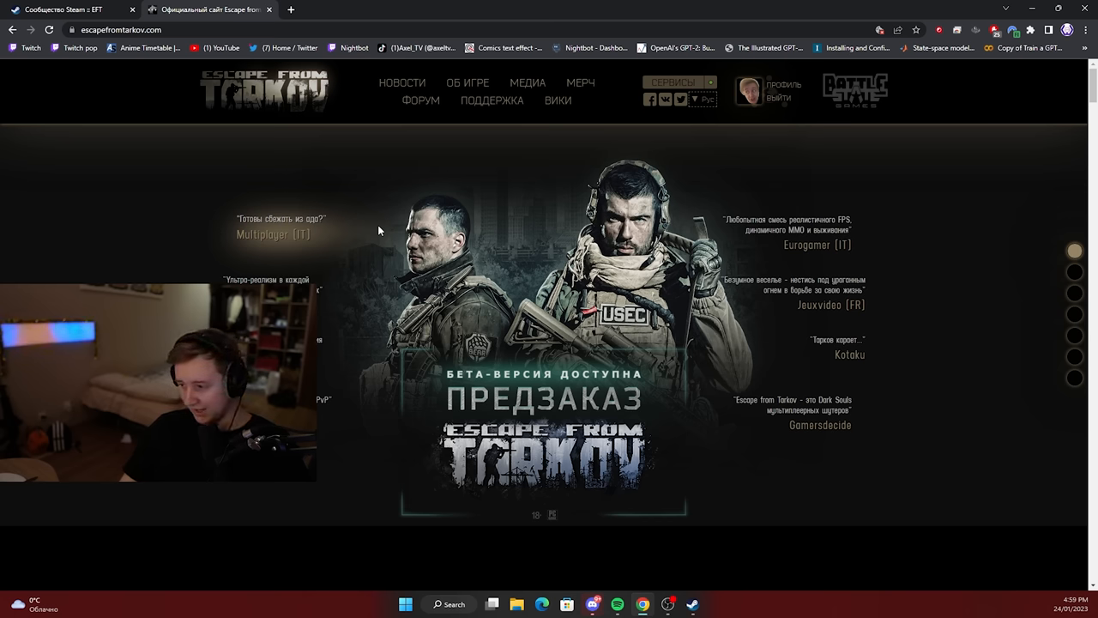
click(73, 9)
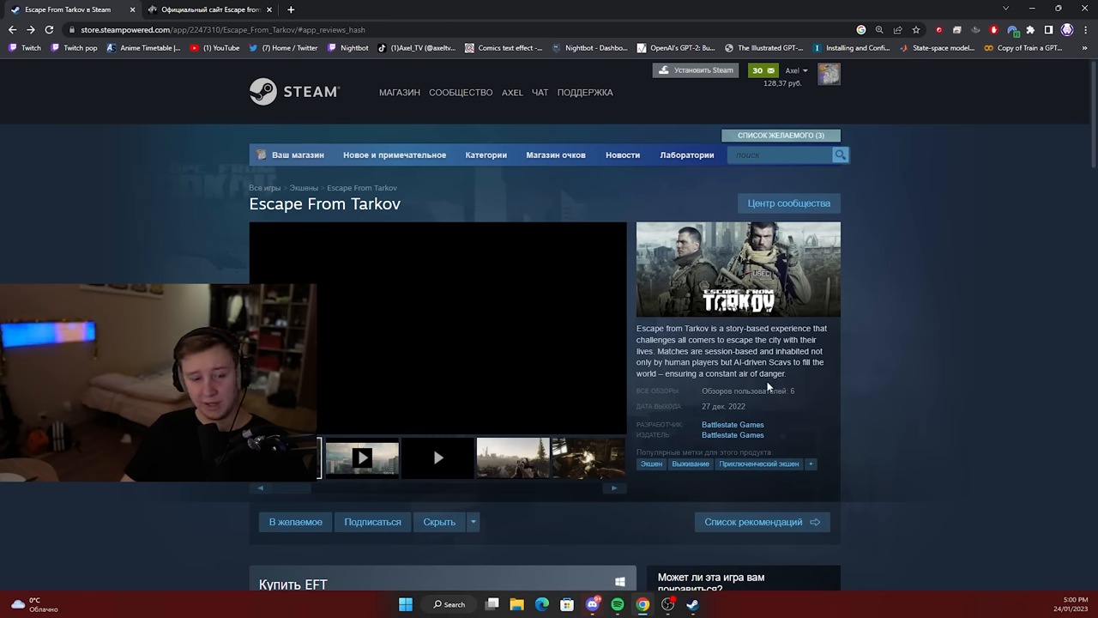
mouse_move(758, 390)
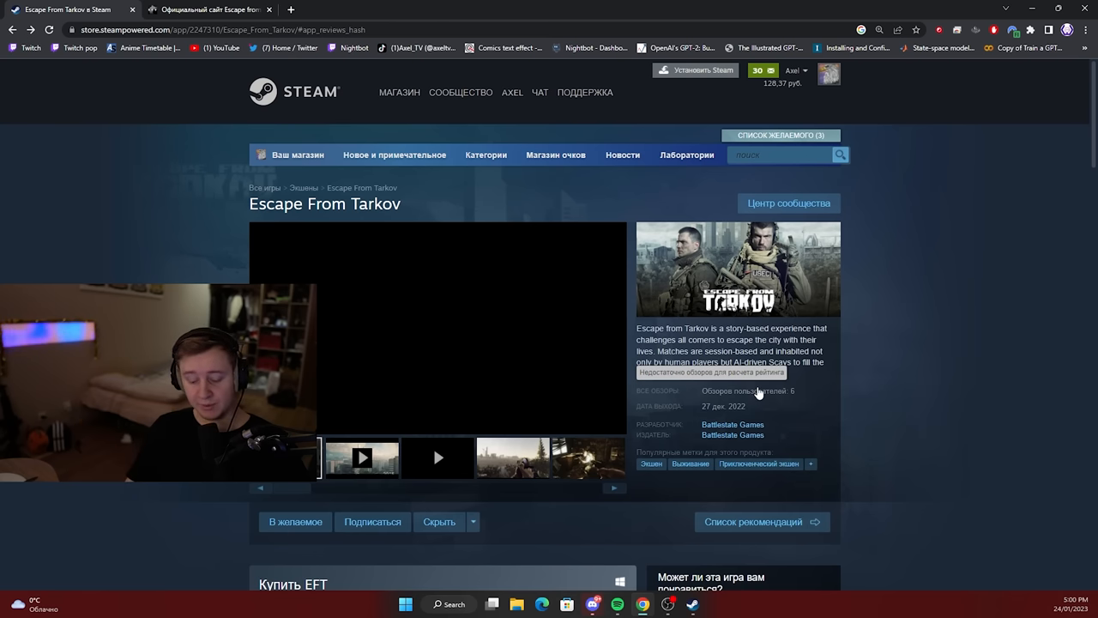
scroll(down, 3)
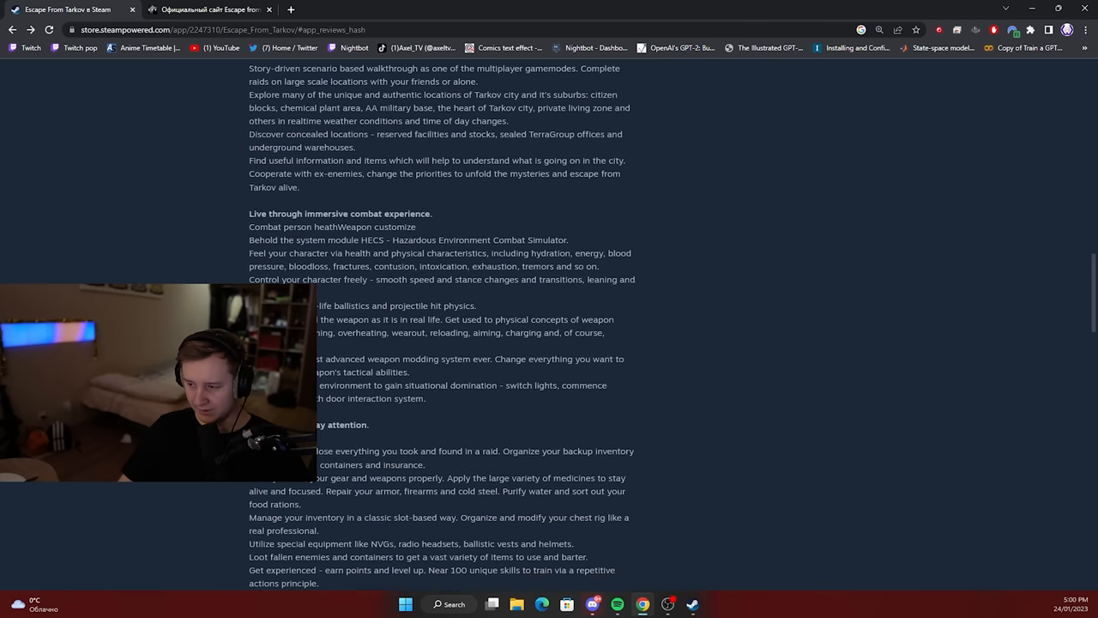
scroll(down, 3)
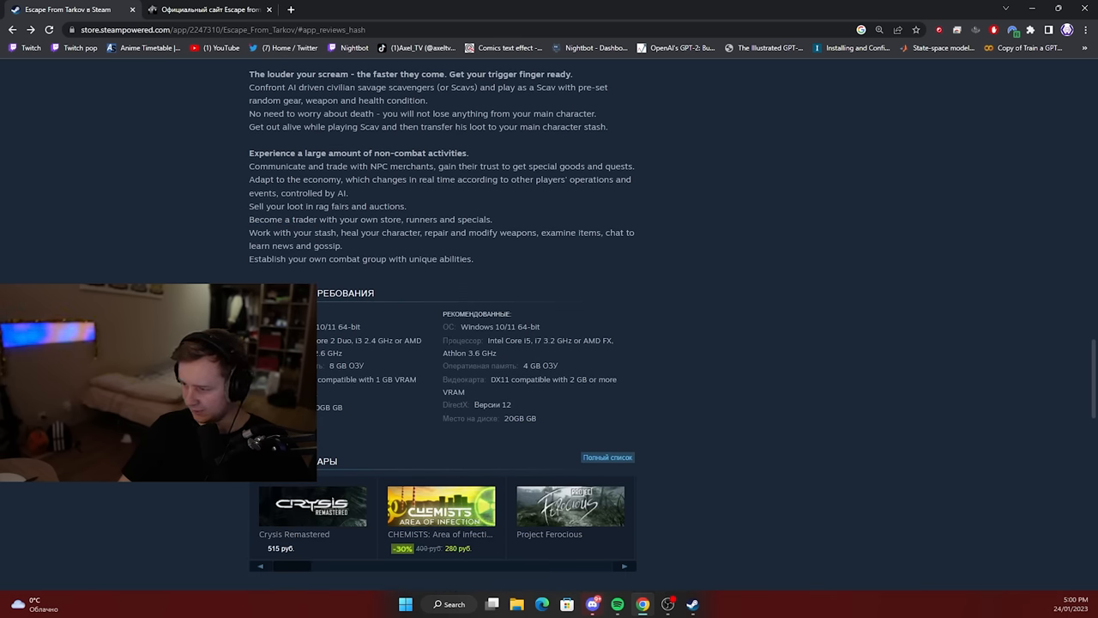
scroll(down, 3)
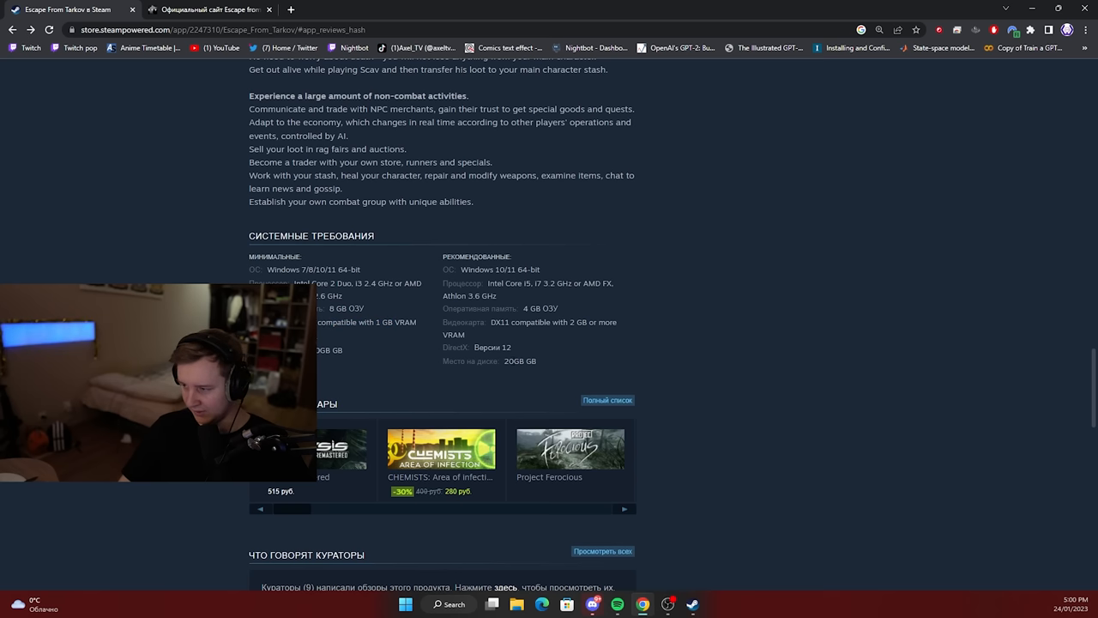
scroll(down, 3)
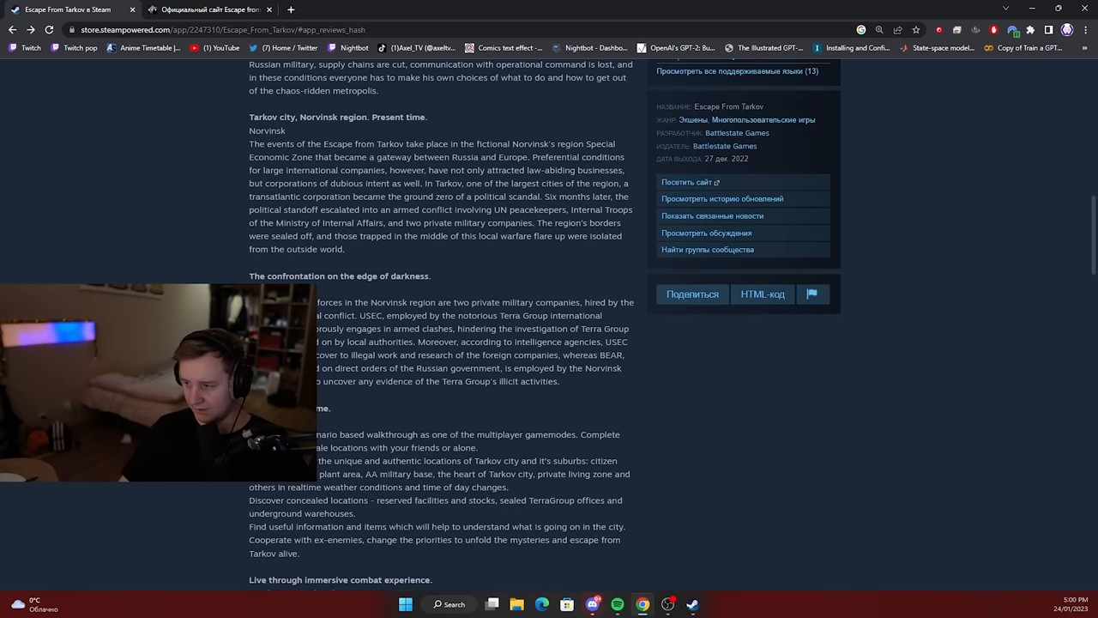
scroll(up, 3)
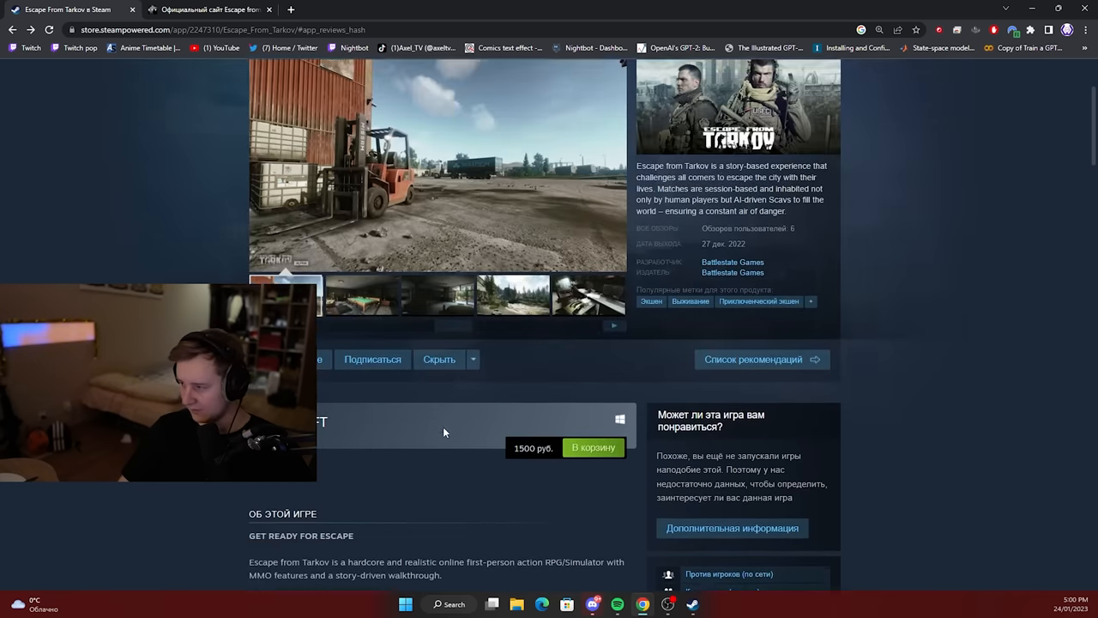